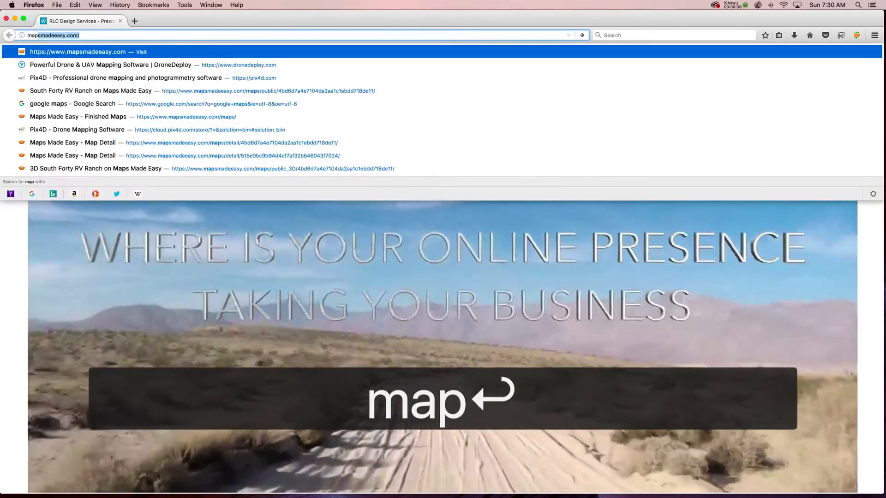
Load mapsmadeeasy.com to reach the account's Finished Maps list
key("Return")
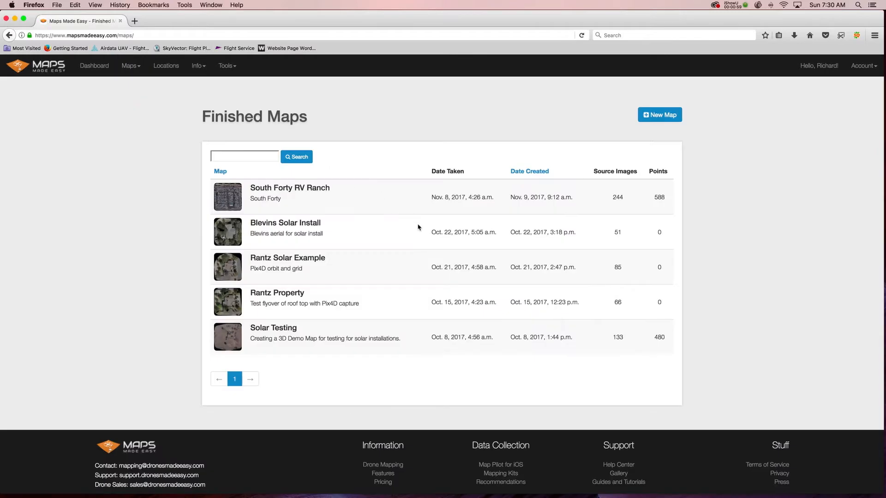
mouse_move(227, 197)
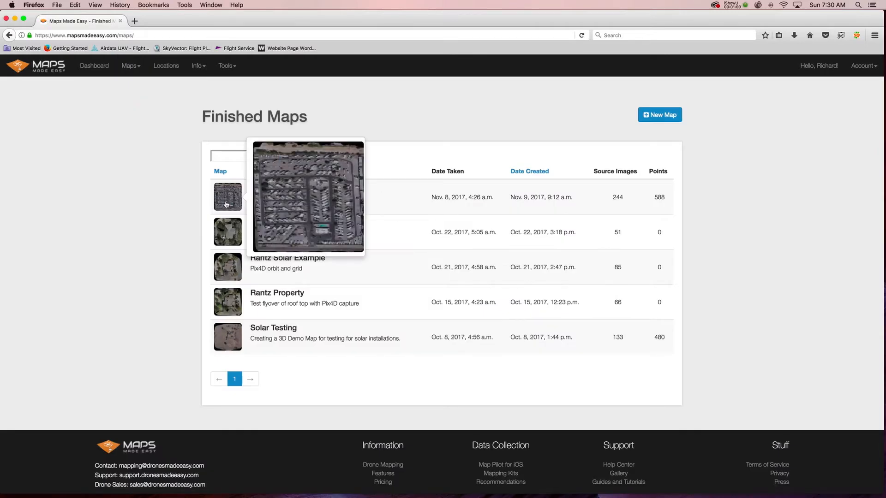
Open the South Forty RV Ranch map's detail page from the Finished Maps list
left_click(227, 197)
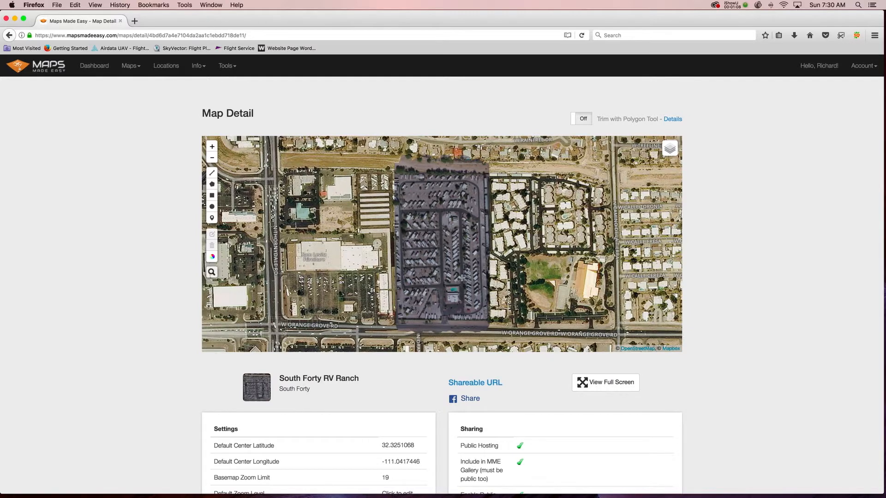
mouse_move(417, 208)
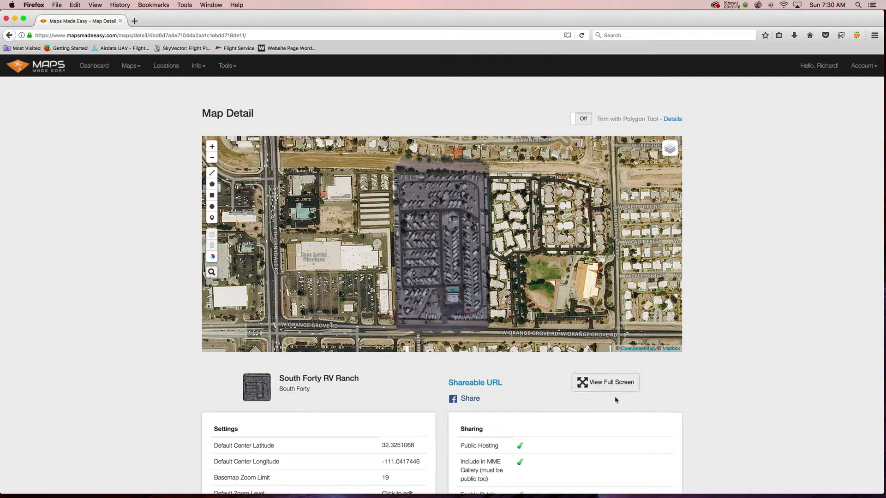
View the map full screen in a new tab and pan in close along the RV park rows
left_click(605, 382)
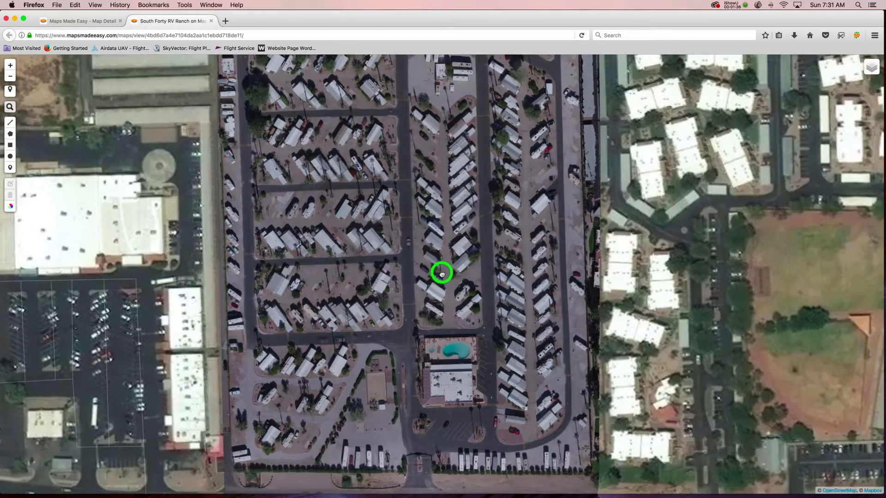
left_click_drag(442, 273, 455, 245)
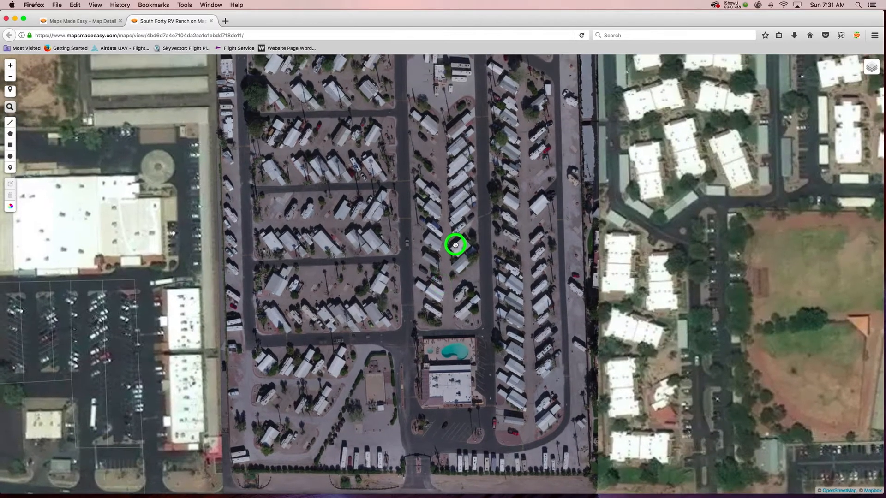
left_click_drag(455, 245, 424, 419)
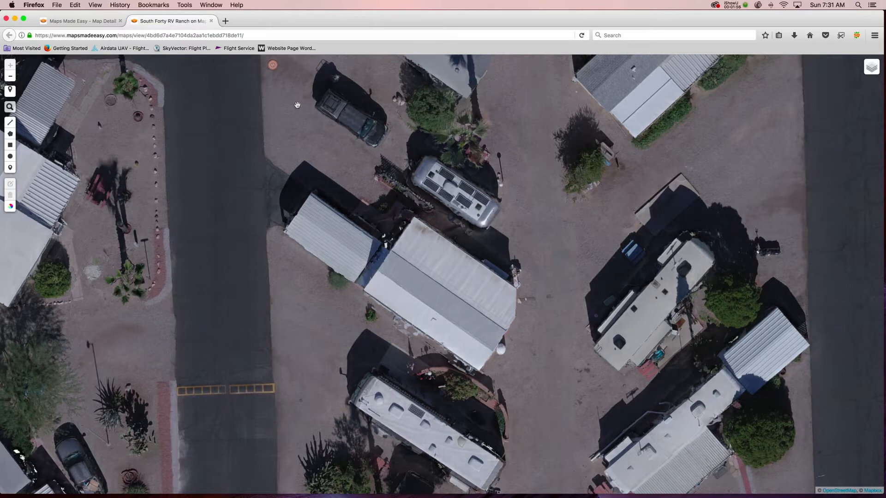
Pan around the close-up RV sites and the wider park view before leaving full screen
left_click_drag(298, 106, 304, 181)
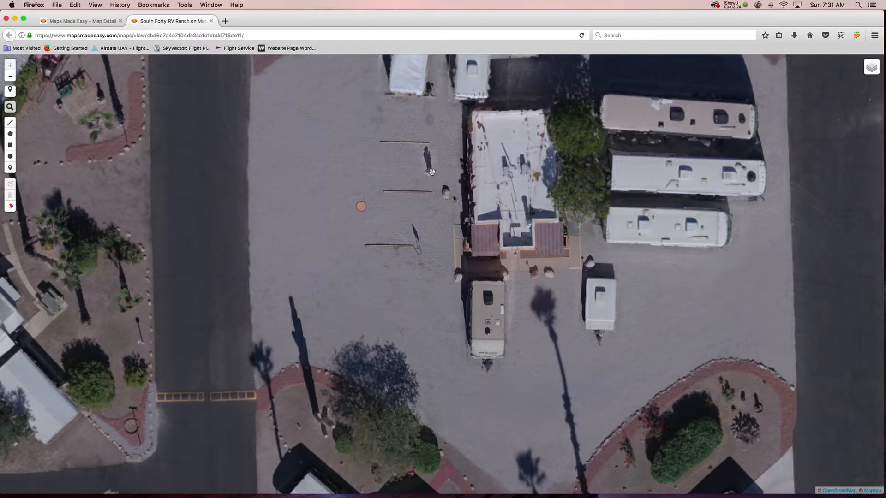
mouse_move(436, 202)
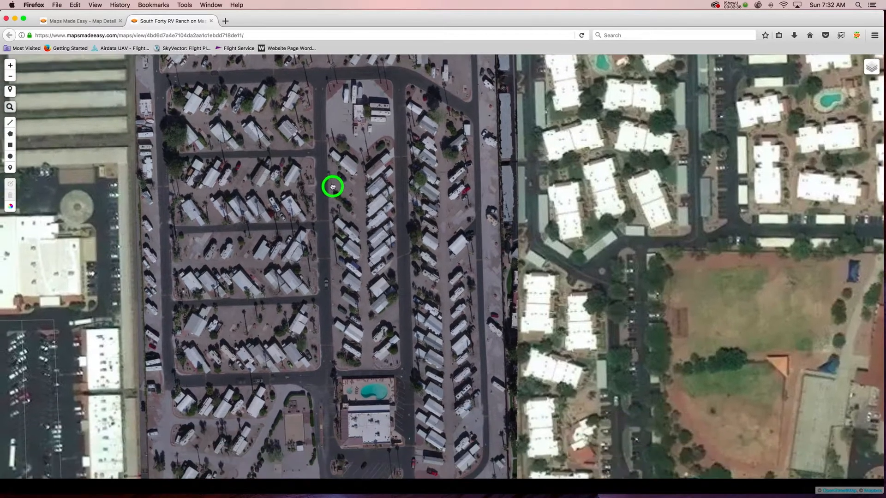
left_click_drag(332, 187, 337, 299)
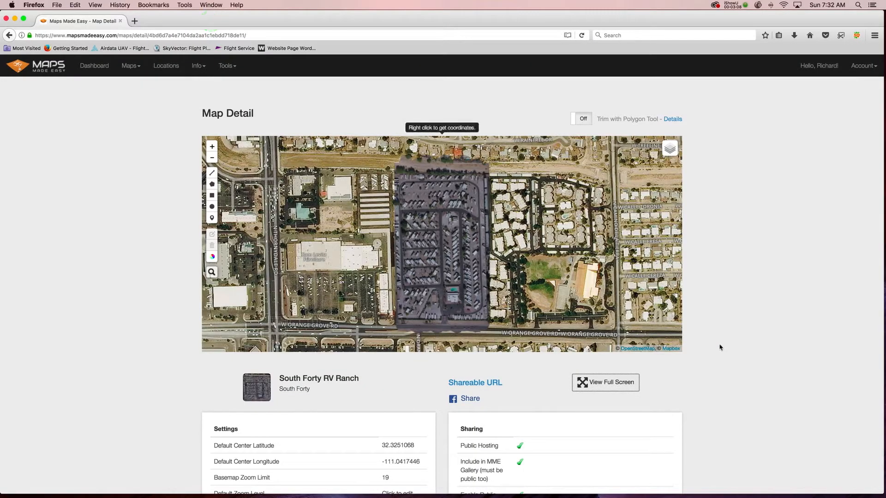
mouse_move(293, 107)
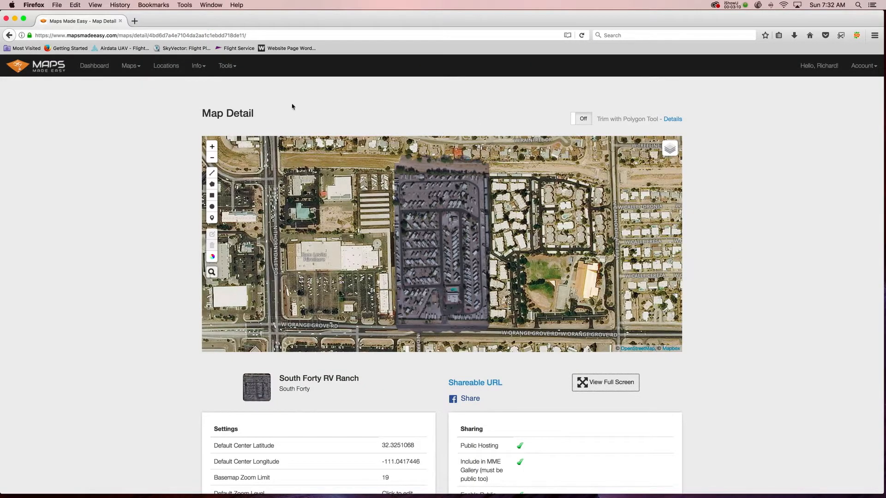
Scroll the detail page down past job details and output downloads to the 3D Online Preview section
scroll("down", 3)
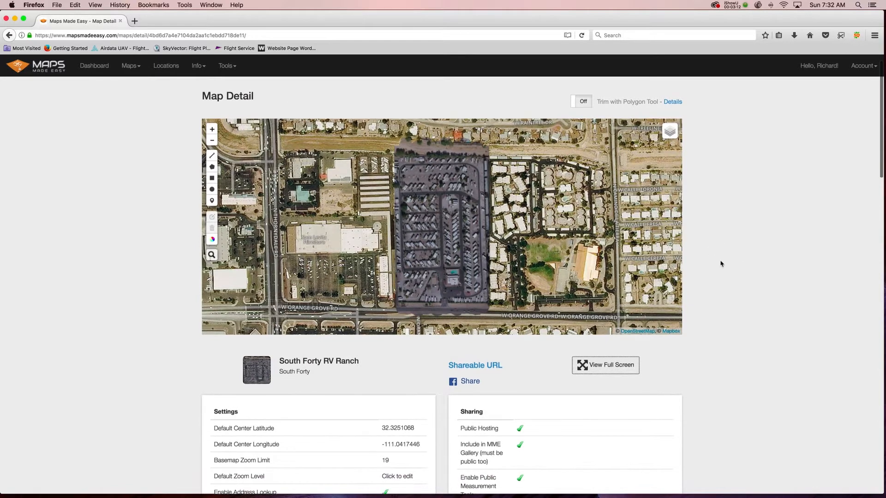
scroll("down", 3)
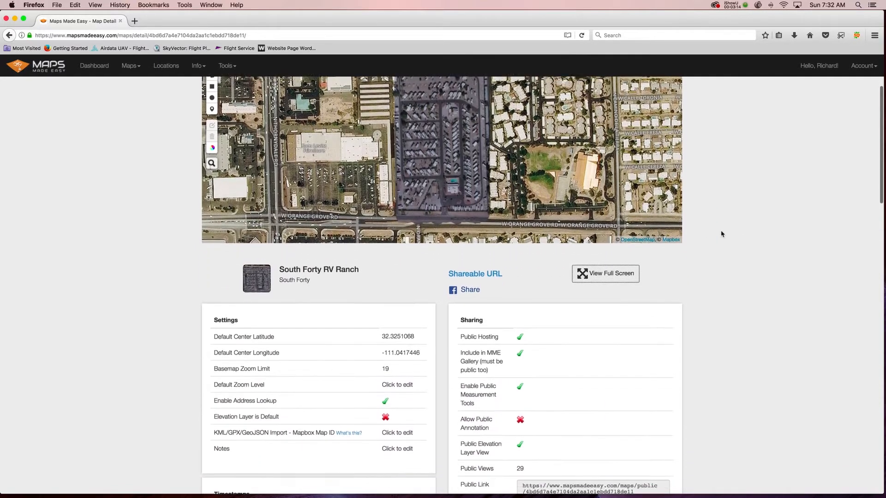
scroll("down", 3)
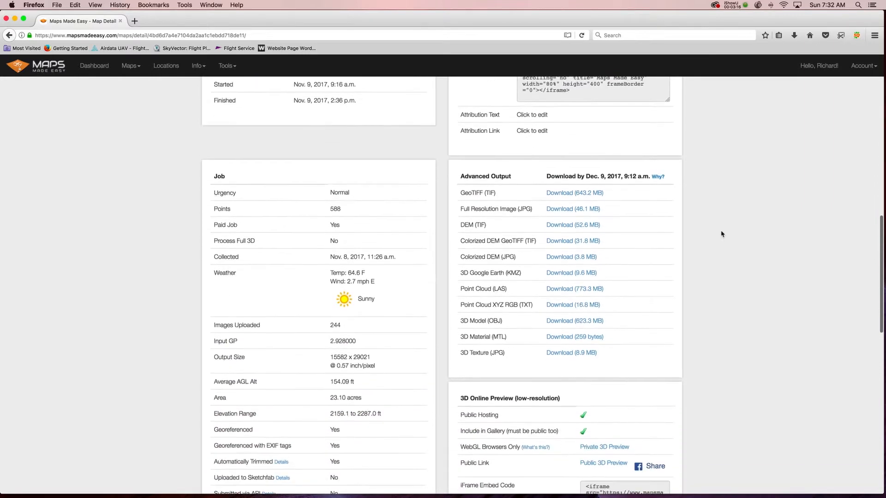
scroll("down", 3)
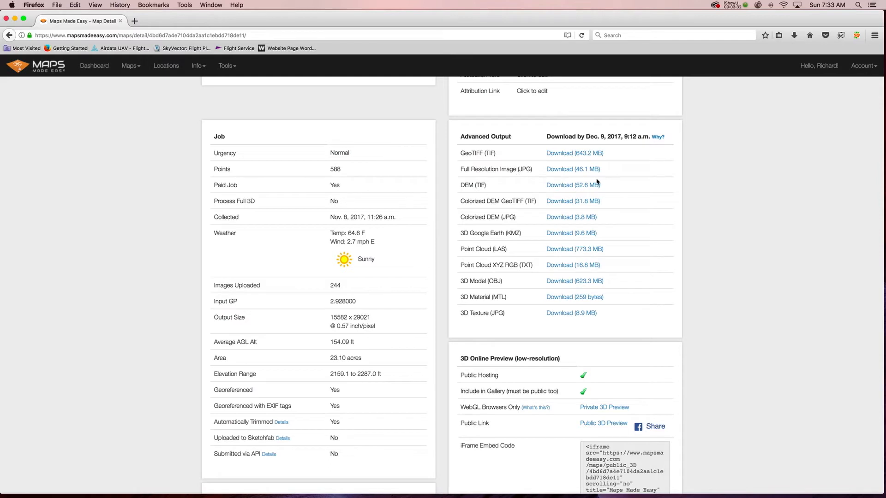
mouse_move(593, 146)
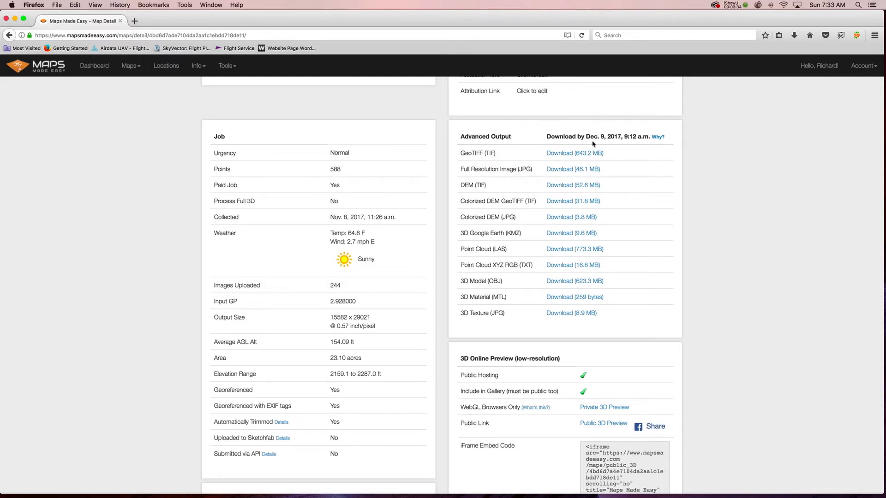
mouse_move(632, 176)
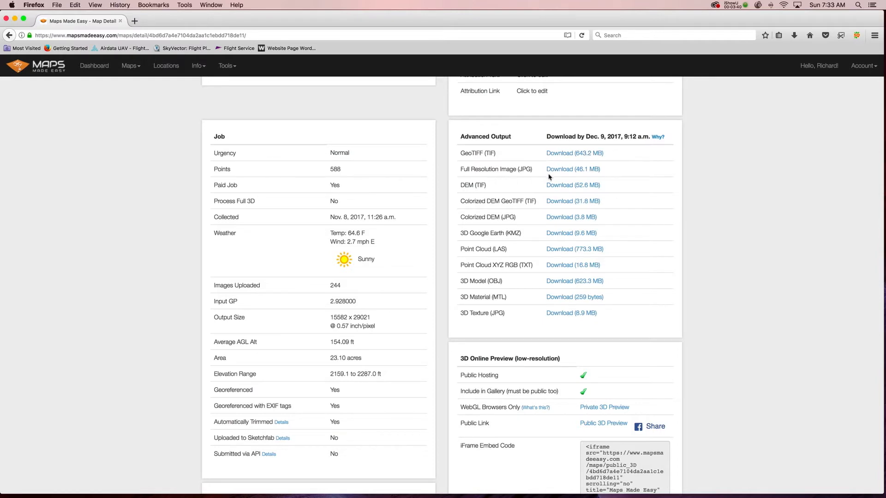
mouse_move(513, 204)
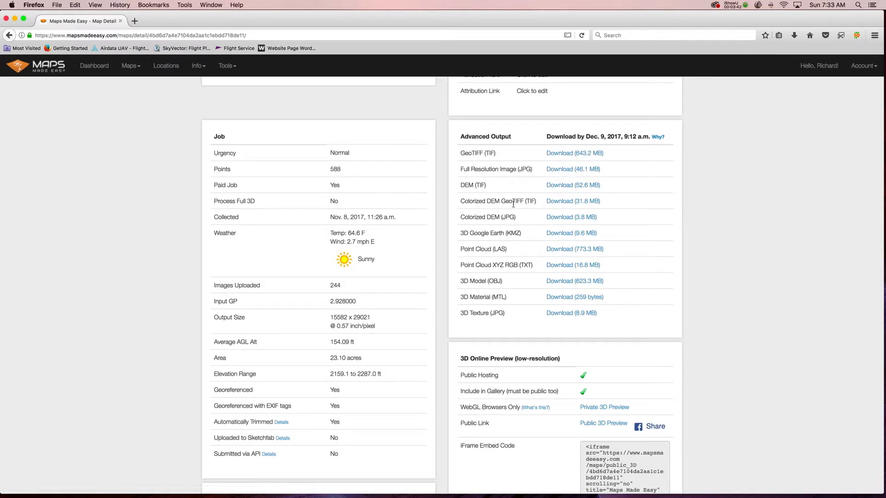
scroll("down", 3)
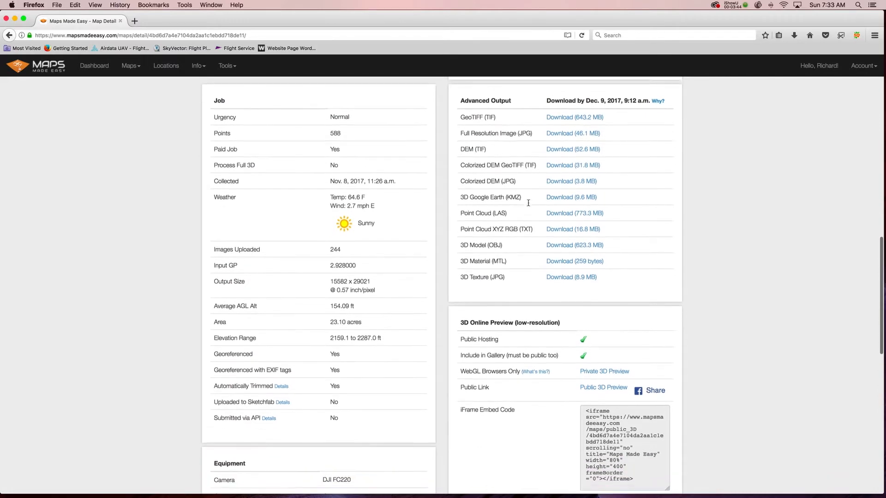
scroll("down", 3)
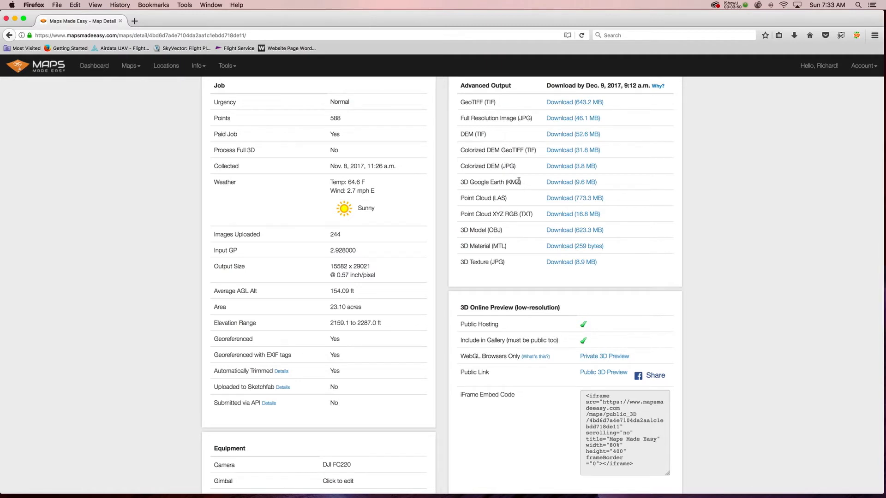
scroll("down", 3)
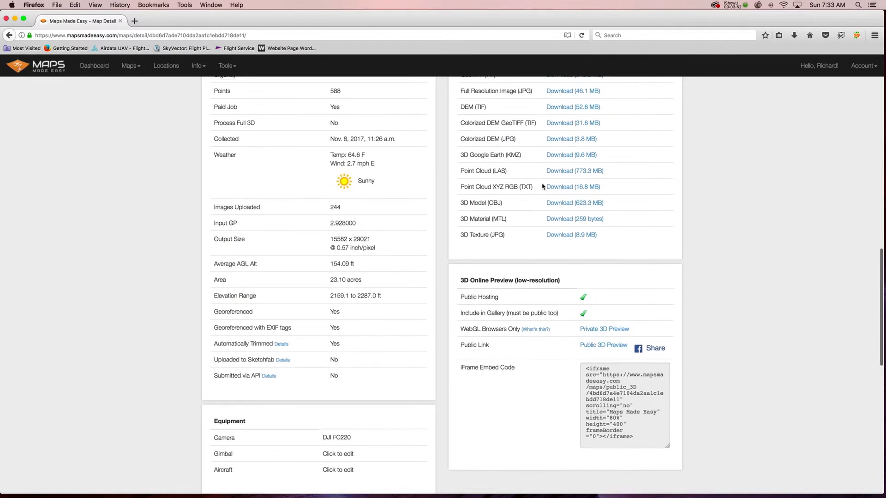
scroll("down", 3)
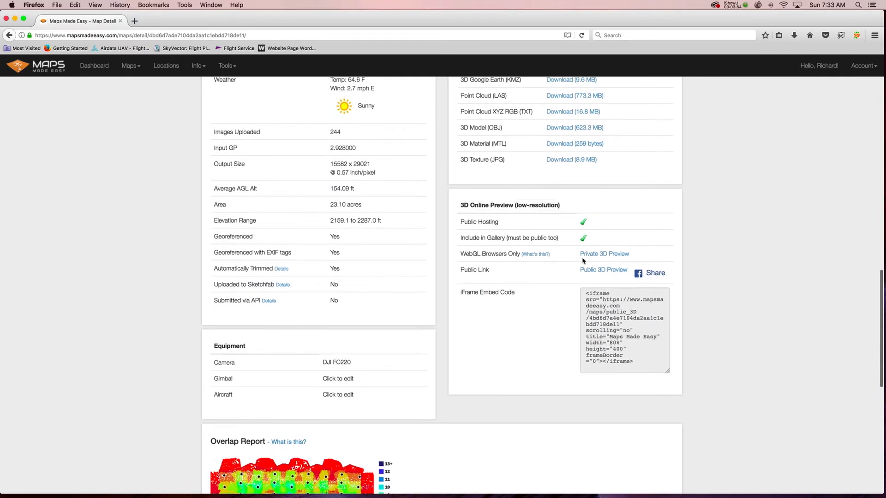
Open the Private 3D Preview and activate the viewer to interact with the model
left_click(605, 253)
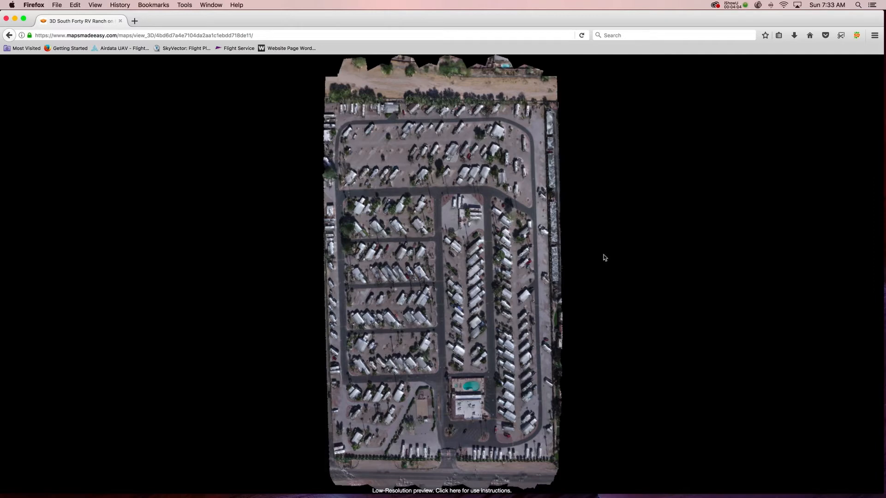
mouse_move(498, 318)
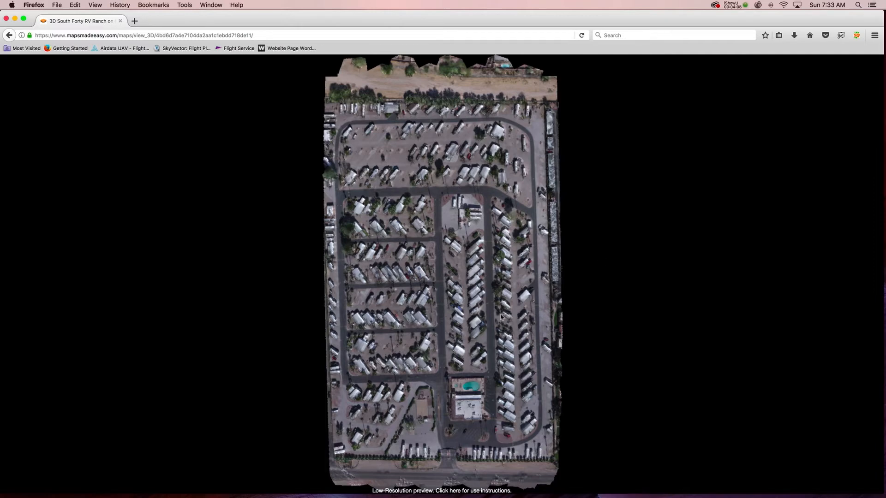
left_click(450, 426)
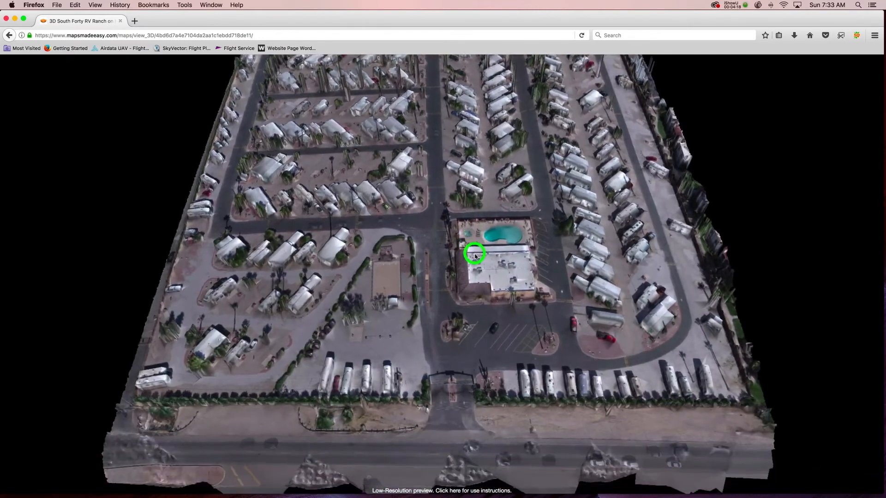
Pan and tilt the 3D model toward the northern rows, then zoom in on the central trailers
left_click_drag(474, 255, 498, 396)
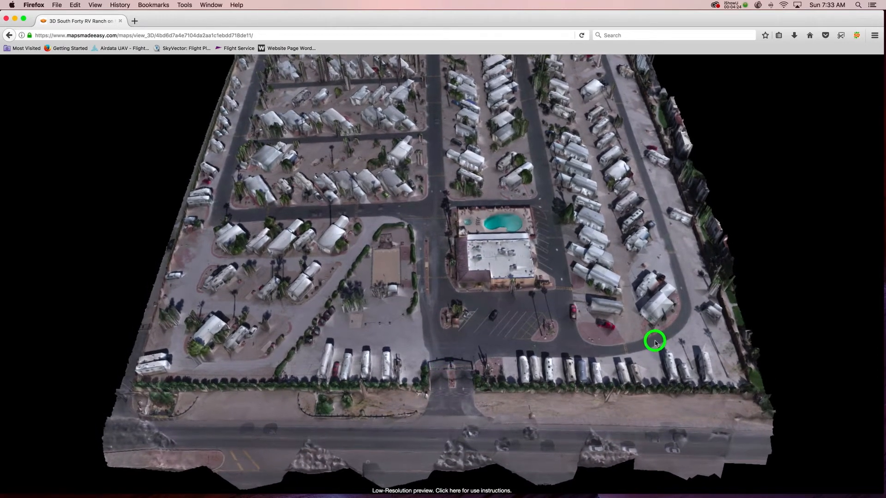
left_click_drag(655, 342, 449, 205)
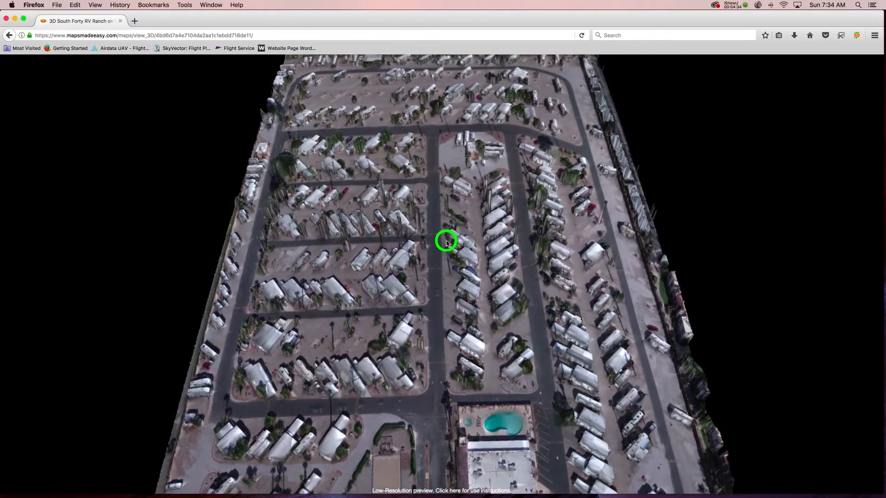
left_click_drag(446, 243, 433, 201)
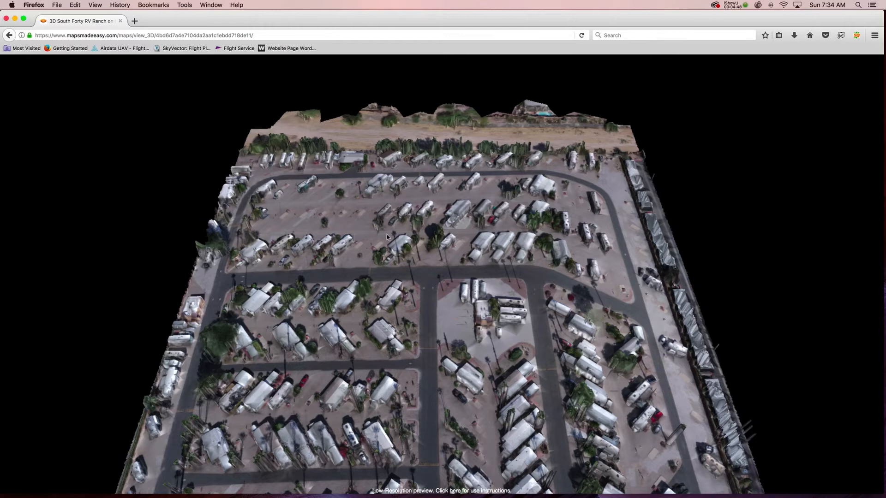
left_click(456, 288)
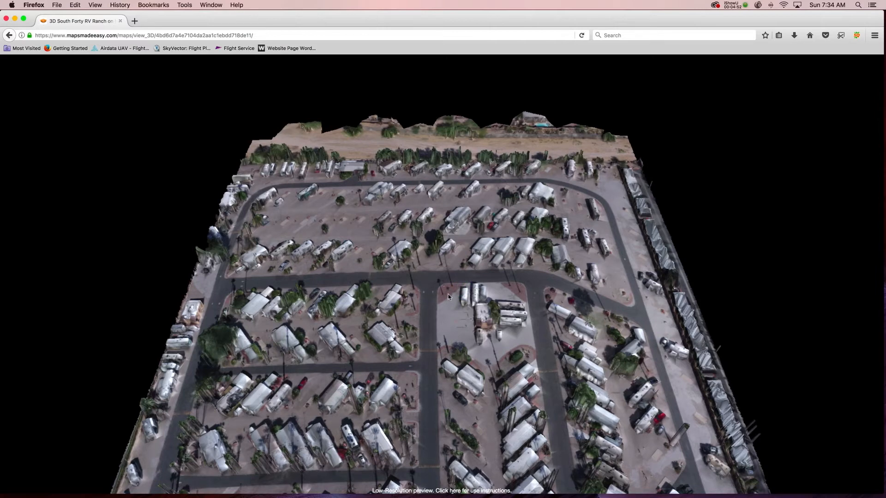
mouse_move(431, 311)
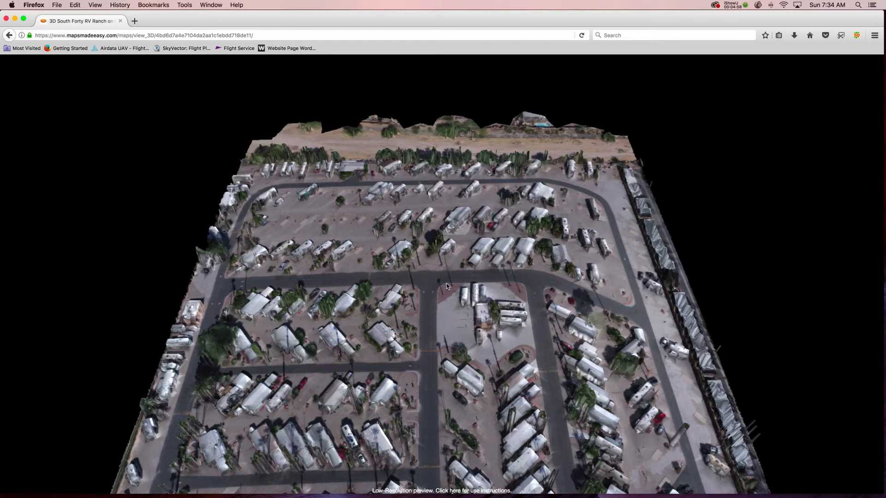
mouse_move(438, 339)
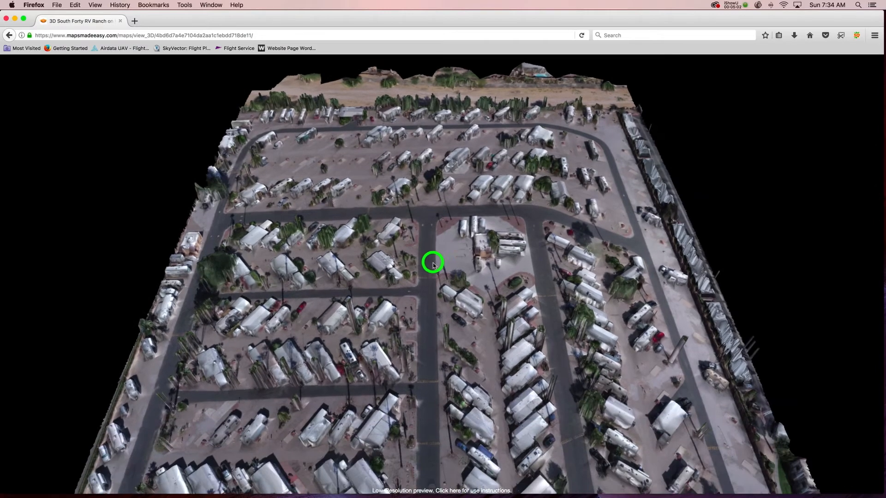
left_click_drag(433, 264, 442, 319)
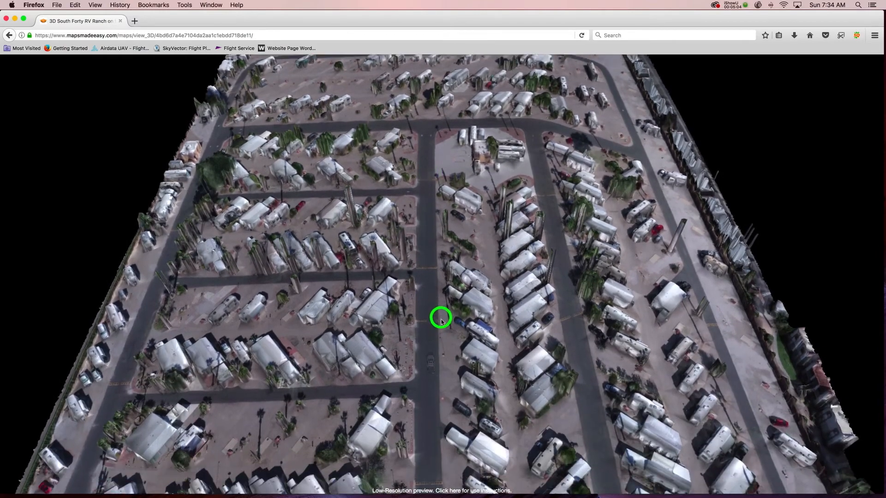
left_click_drag(441, 317, 474, 344)
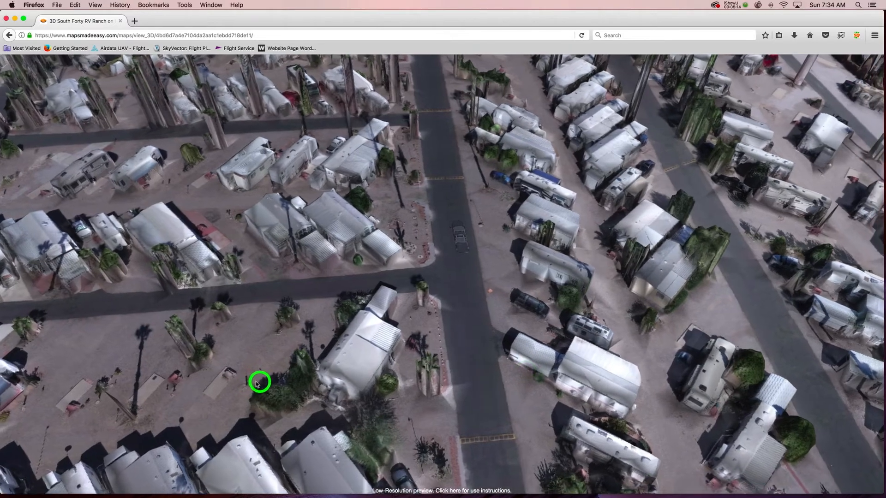
Orbit around the trailers and drop to street level past the hedges to the clubhouse and pool
left_click_drag(258, 383, 386, 401)
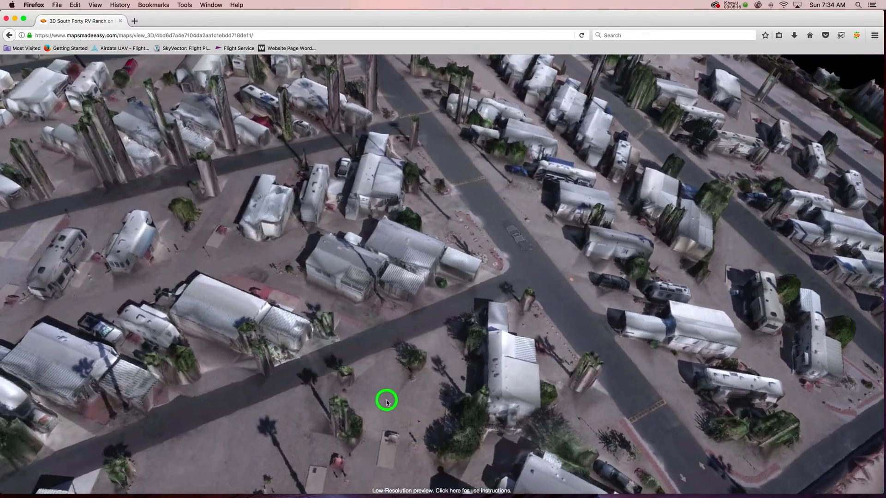
left_click_drag(387, 401, 152, 178)
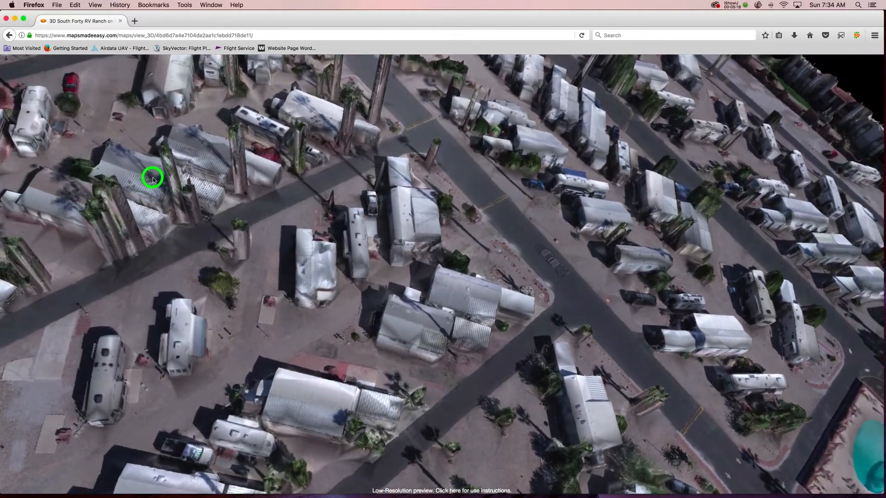
left_click_drag(153, 178, 150, 116)
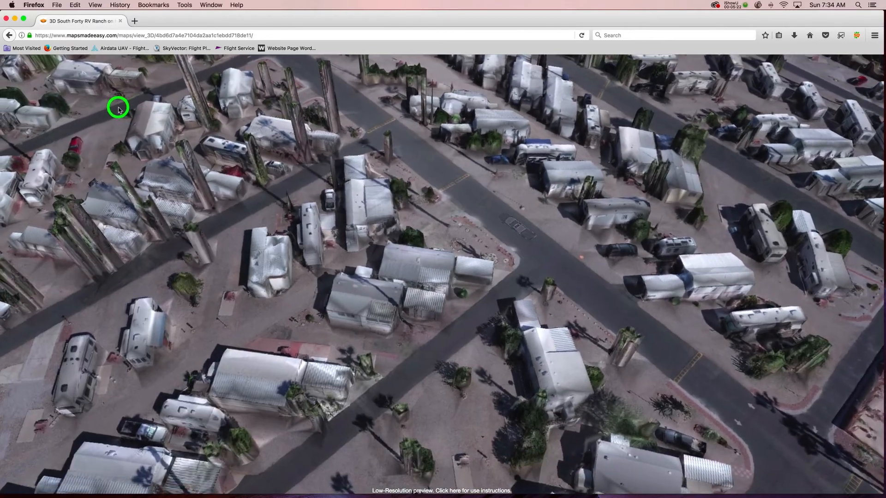
left_click_drag(118, 108, 868, 394)
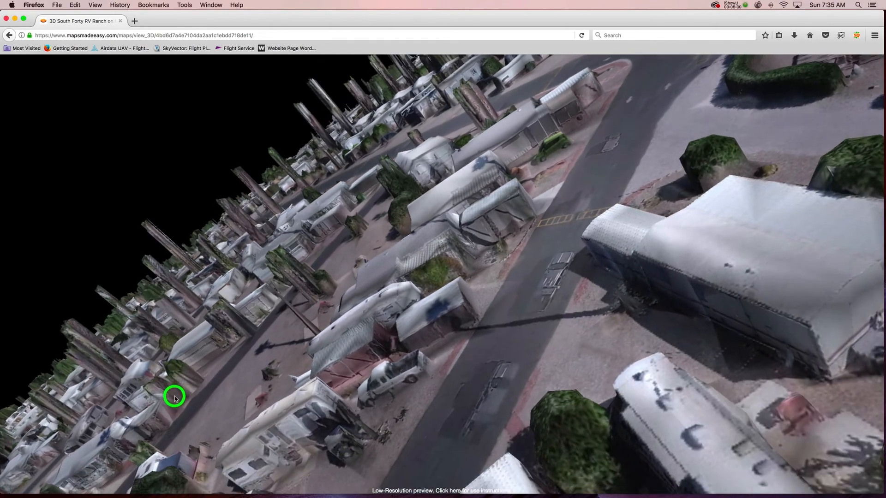
left_click_drag(176, 397, 314, 354)
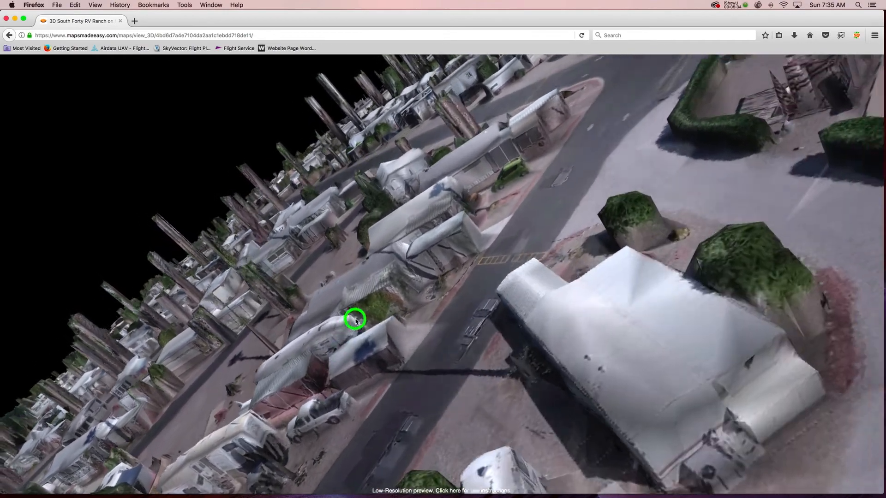
left_click_drag(354, 319, 325, 340)
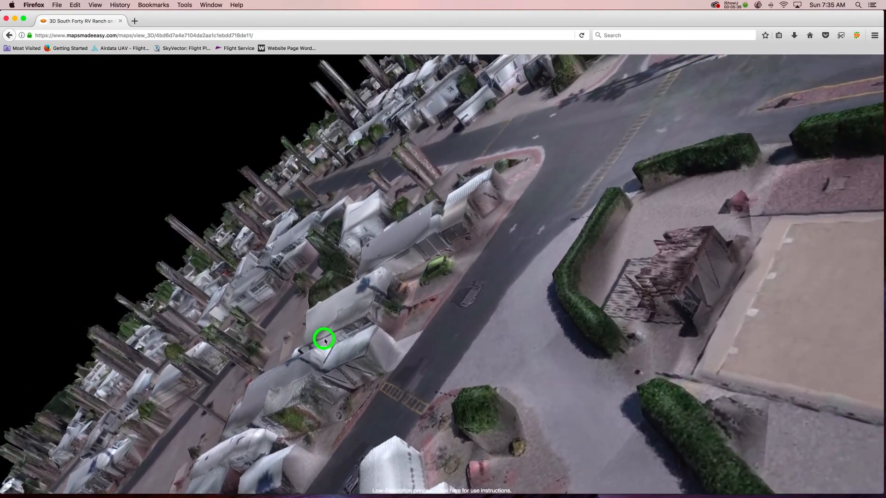
left_click_drag(324, 339, 122, 370)
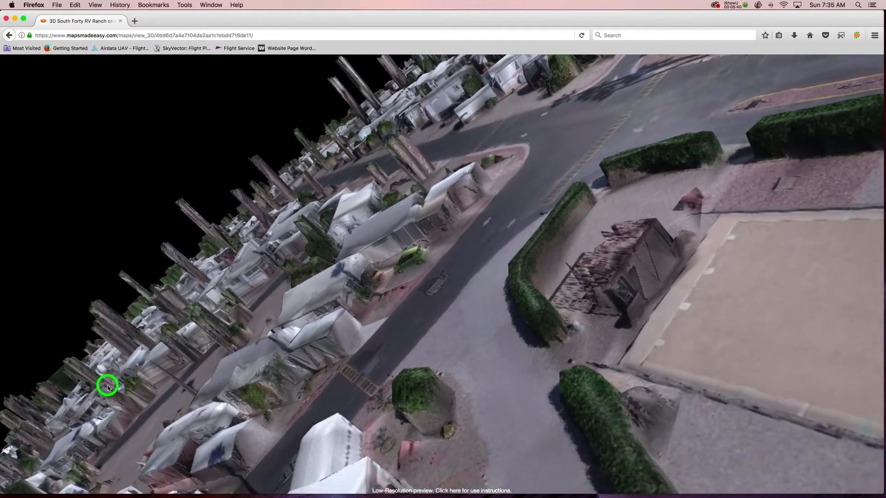
left_click_drag(107, 387, 187, 358)
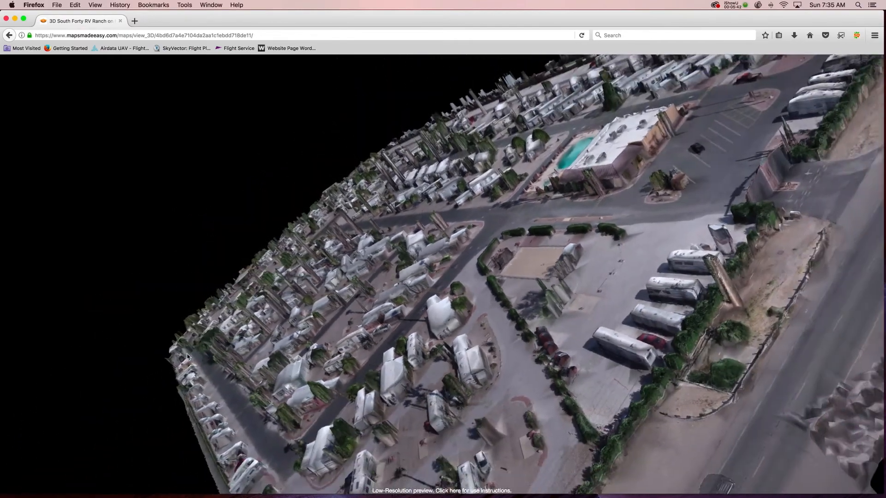
Orbit the 3D model out to road-side and overhead overviews, then go back to the map detail page
left_click_drag(188, 357, 811, 140)
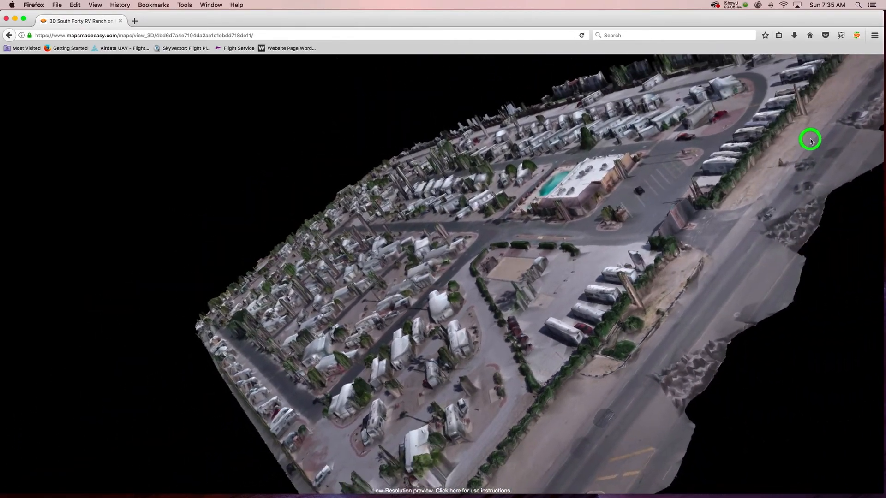
left_click_drag(810, 140, 818, 191)
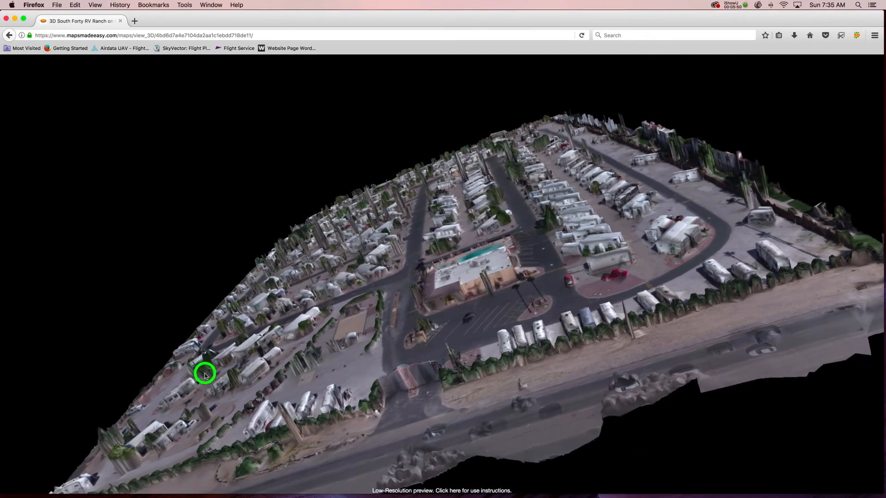
left_click_drag(205, 374, 352, 296)
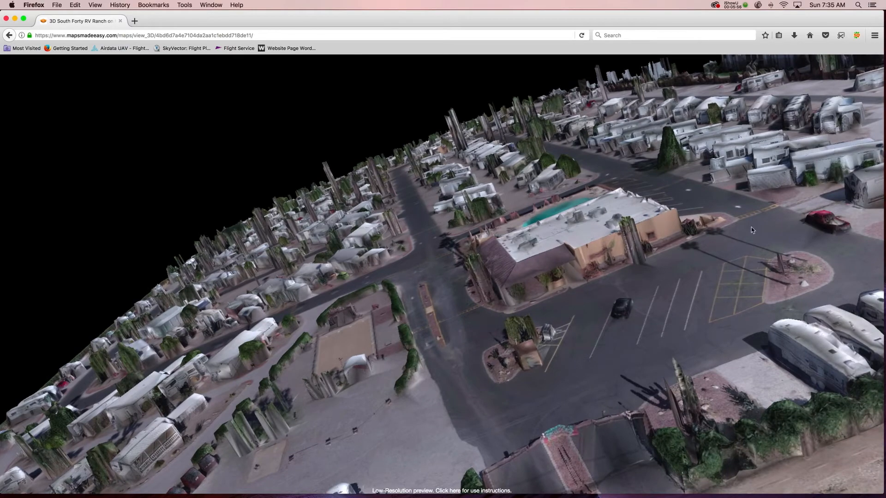
left_click(796, 279)
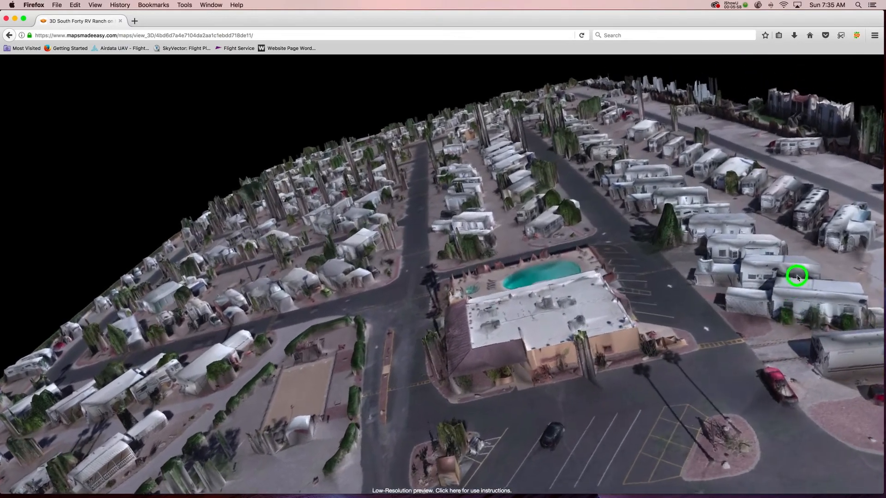
left_click_drag(797, 277, 785, 290)
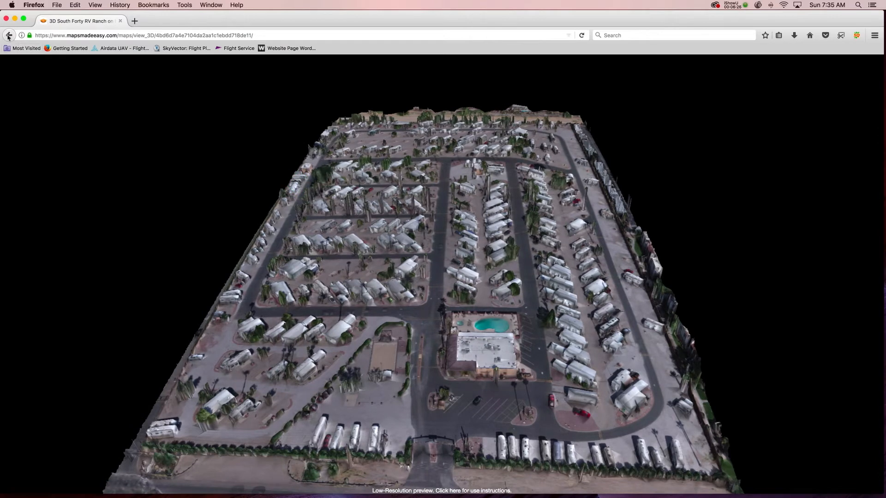
left_click(8, 35)
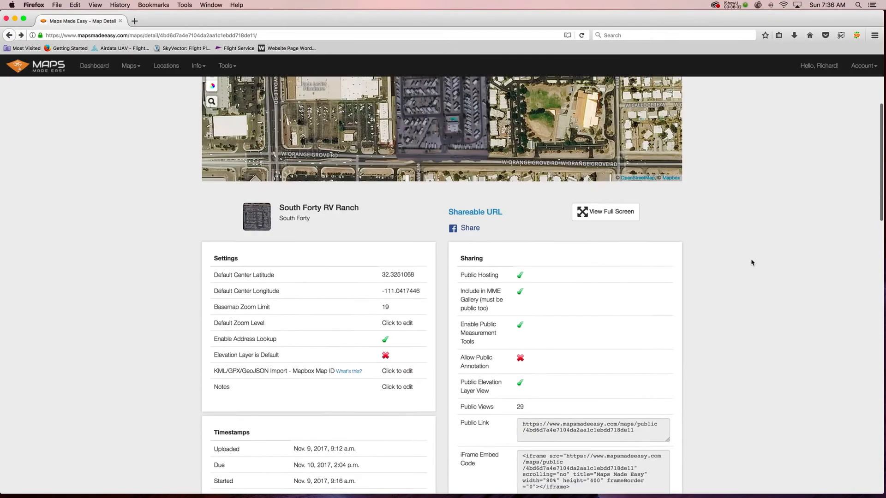
Scroll back up to the detail page's embedded map to inspect the trailers up close
scroll("up", 3)
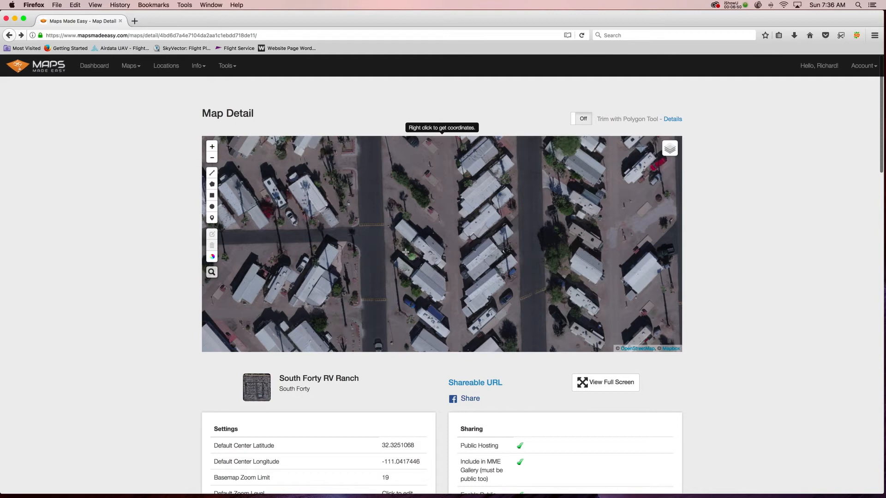
mouse_move(379, 172)
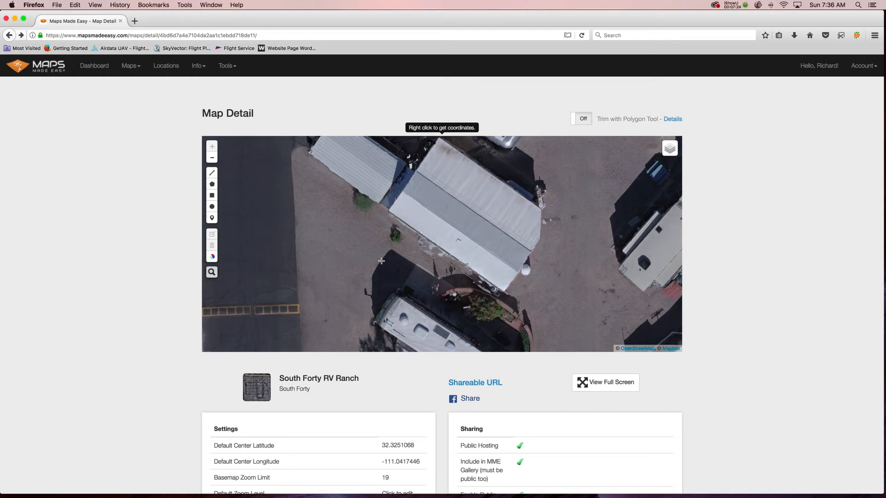
mouse_move(392, 240)
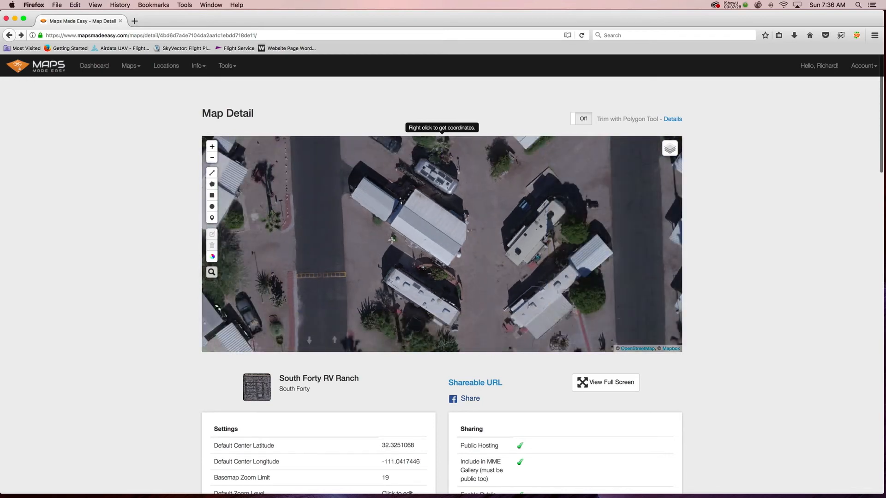
mouse_move(477, 247)
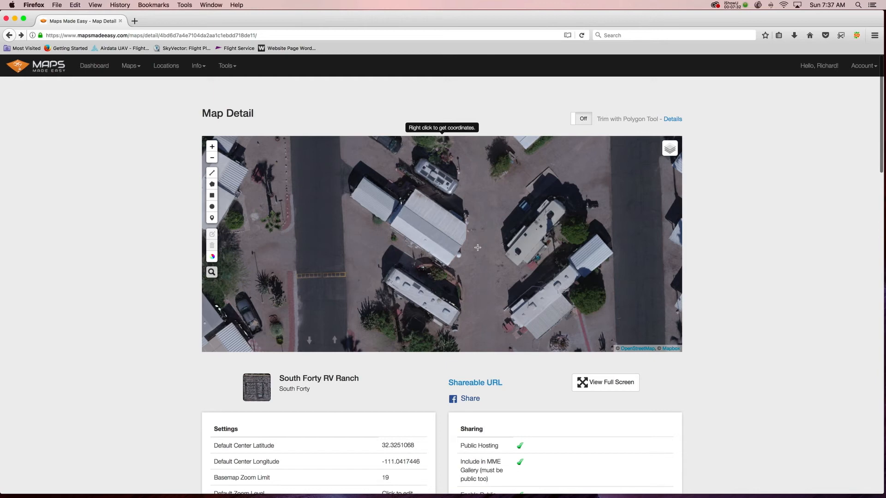
mouse_move(376, 235)
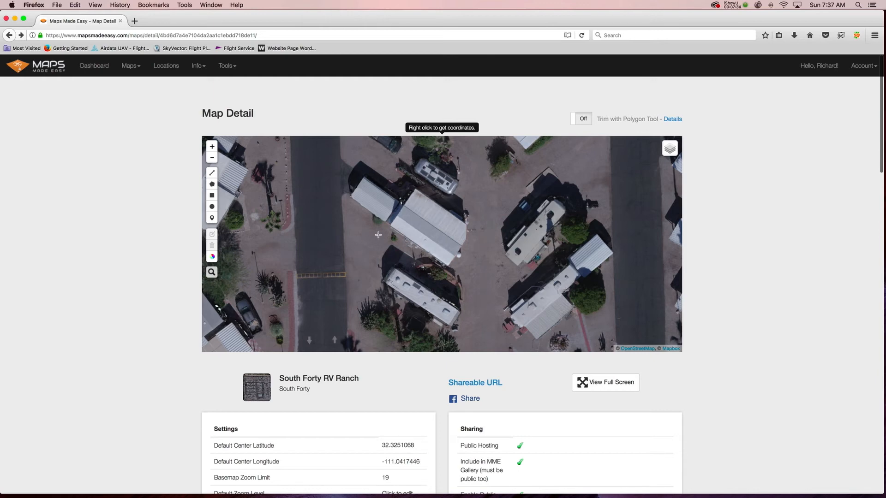
mouse_move(385, 238)
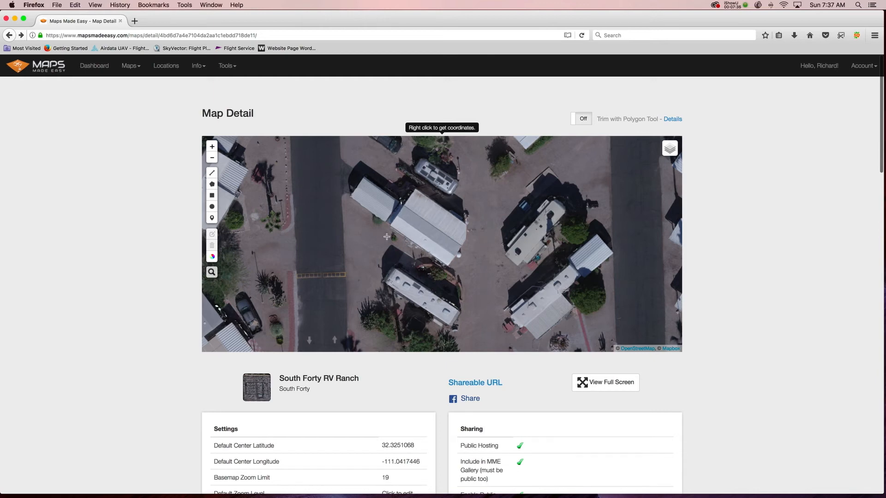
Pan the embedded detail map over to the swimming pool and clubhouse area
left_click_drag(387, 238, 427, 309)
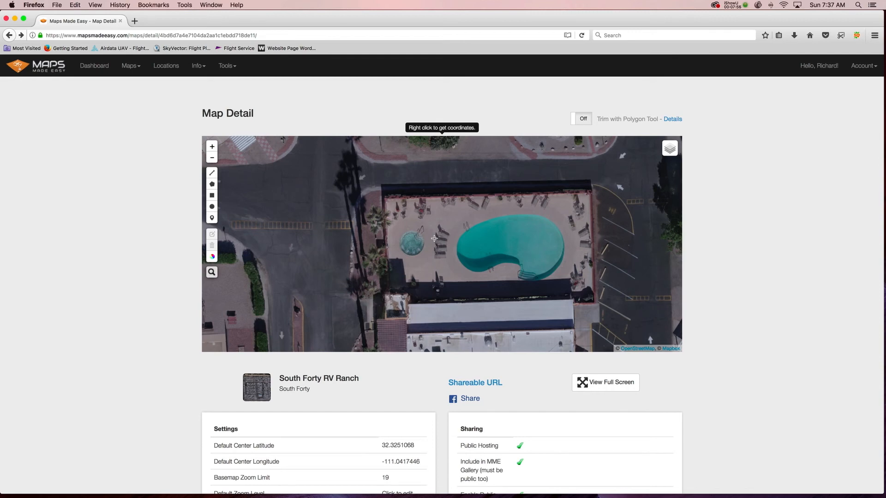
mouse_move(422, 290)
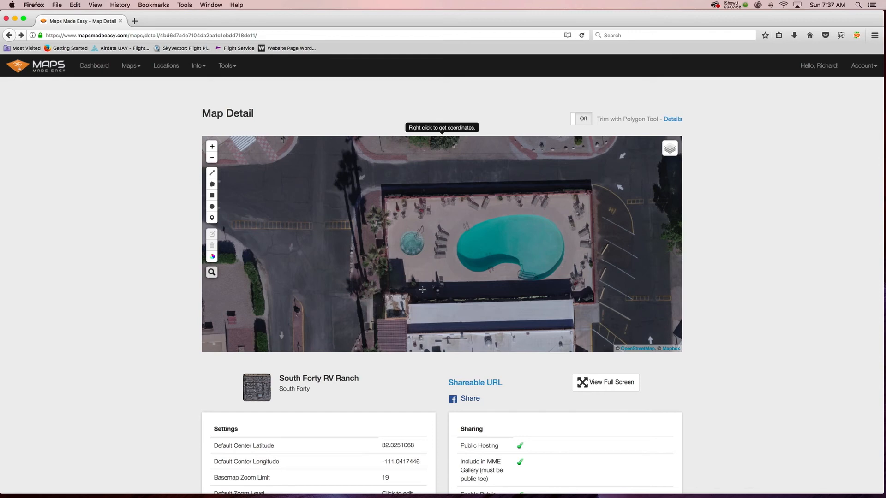
mouse_move(750, 264)
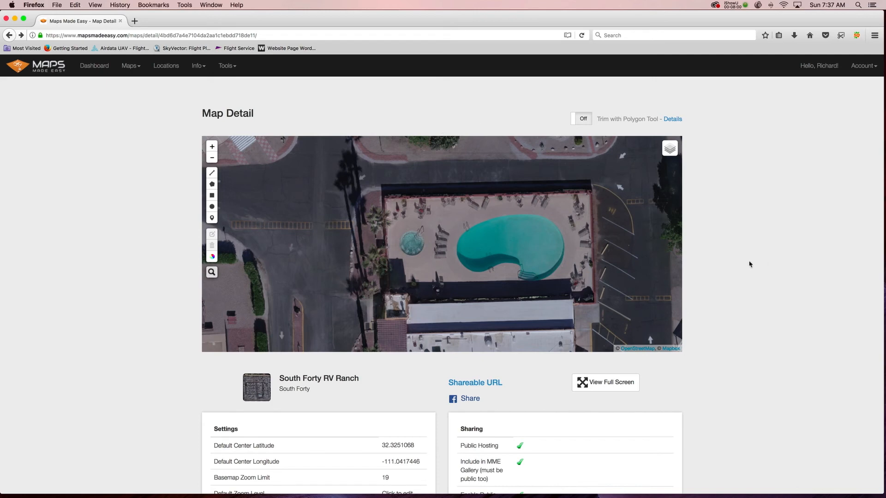
mouse_move(743, 269)
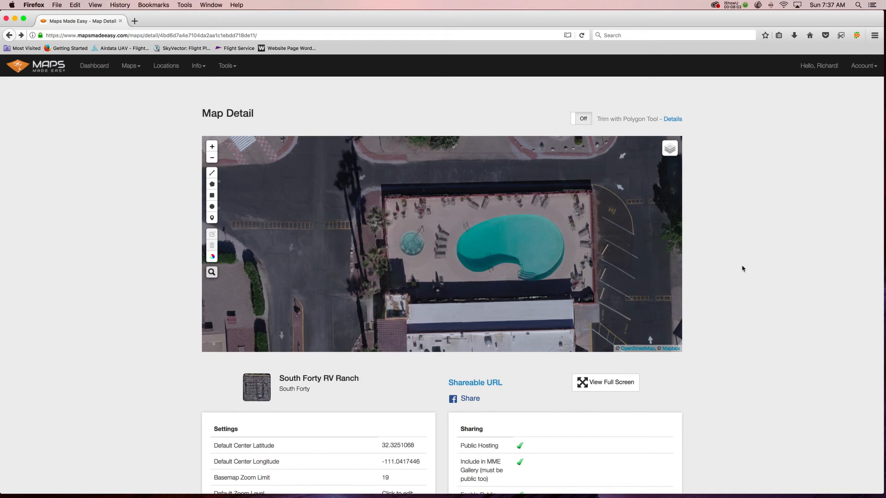
mouse_move(480, 242)
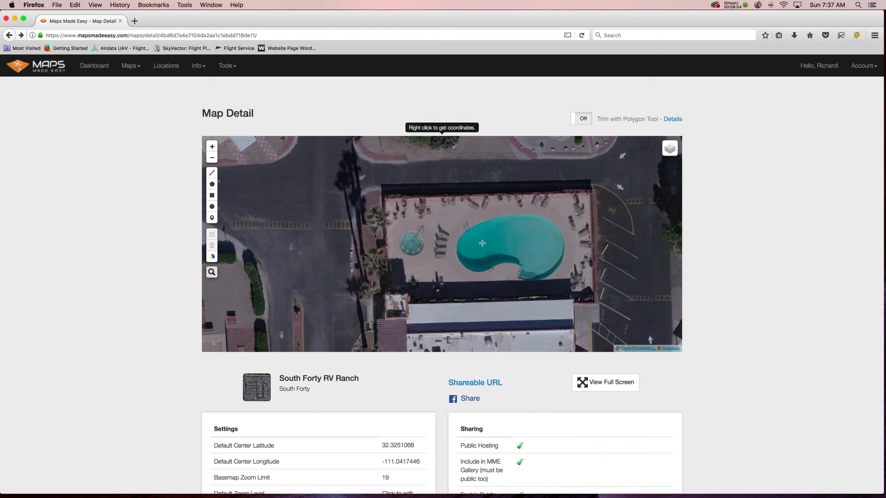
mouse_move(751, 267)
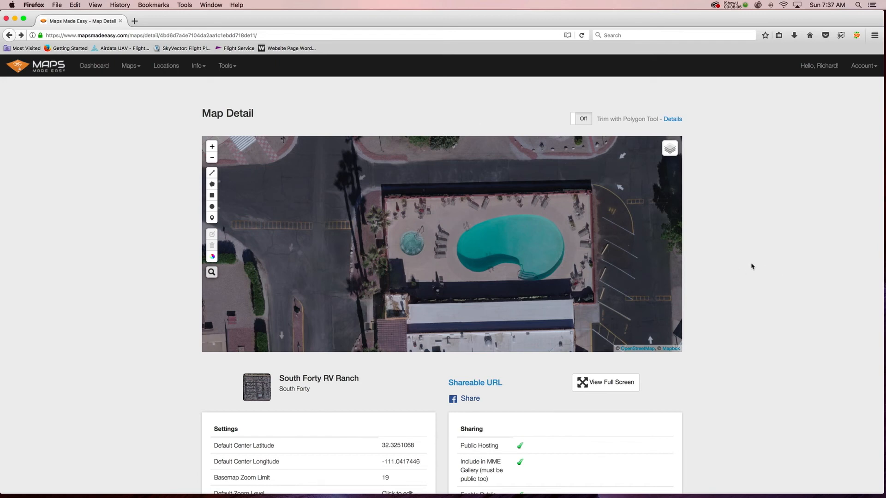
mouse_move(738, 240)
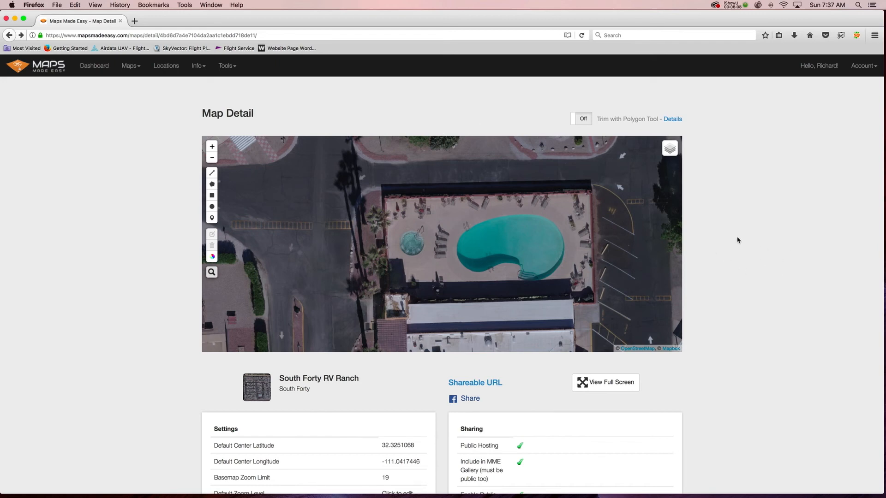
mouse_move(642, 239)
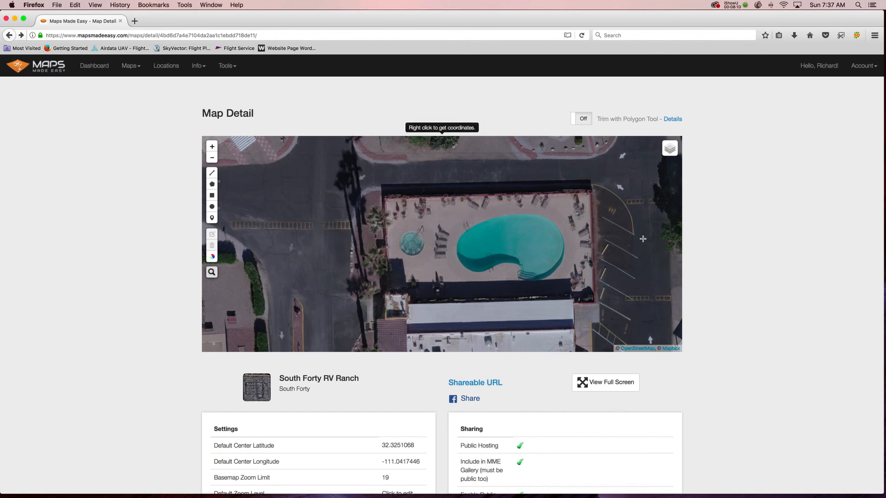
mouse_move(458, 214)
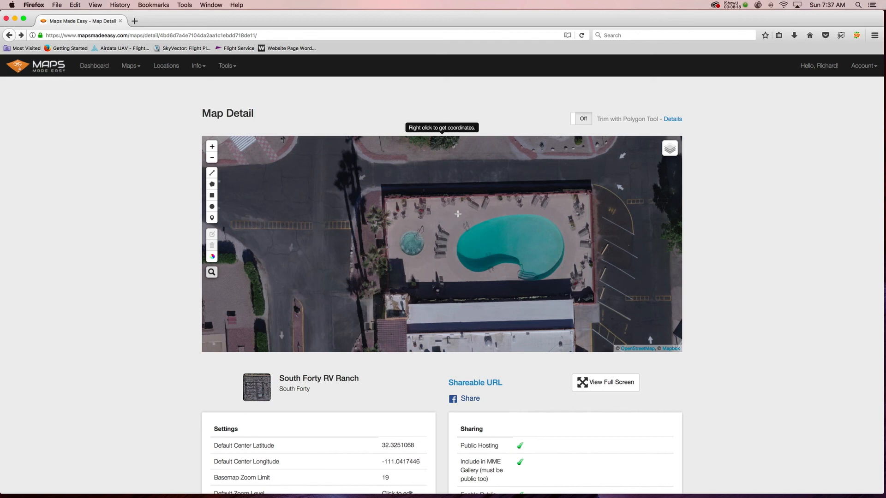
mouse_move(463, 216)
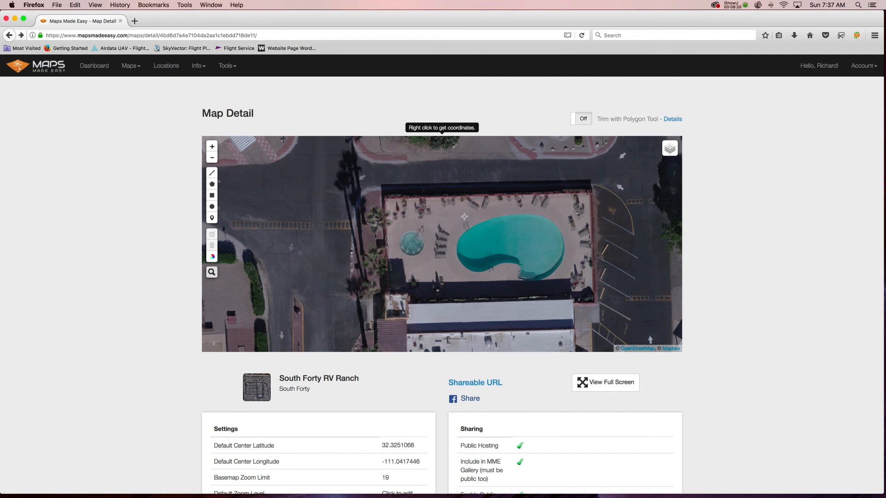
mouse_move(378, 223)
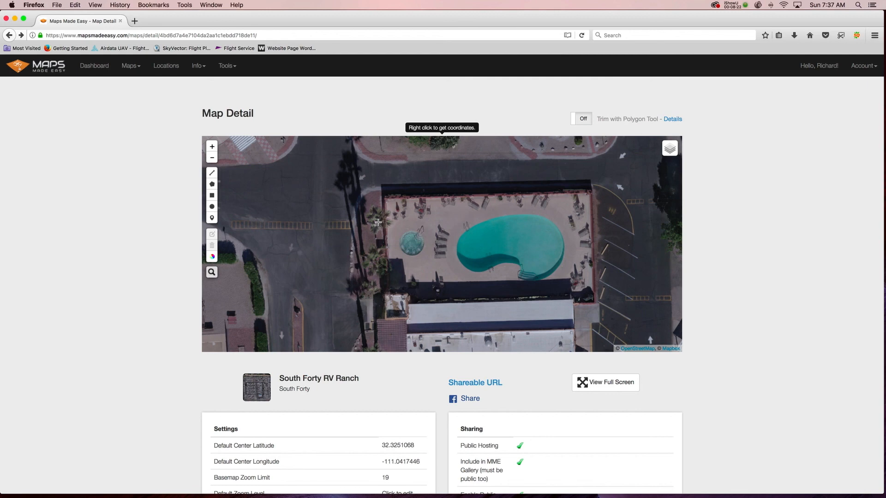